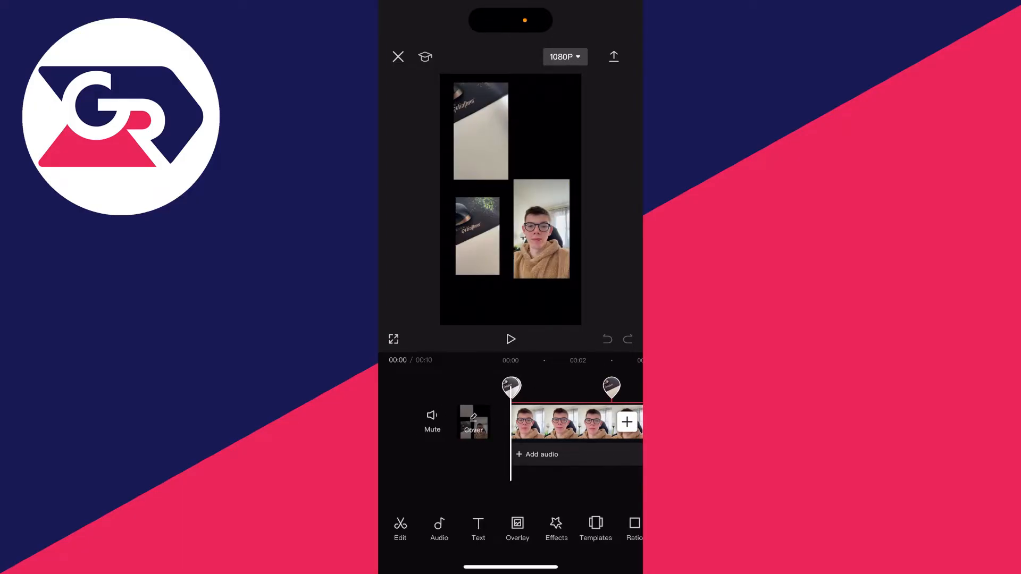
Reach the Canvas settings and its Color palette for the project background.
left_click(541, 229)
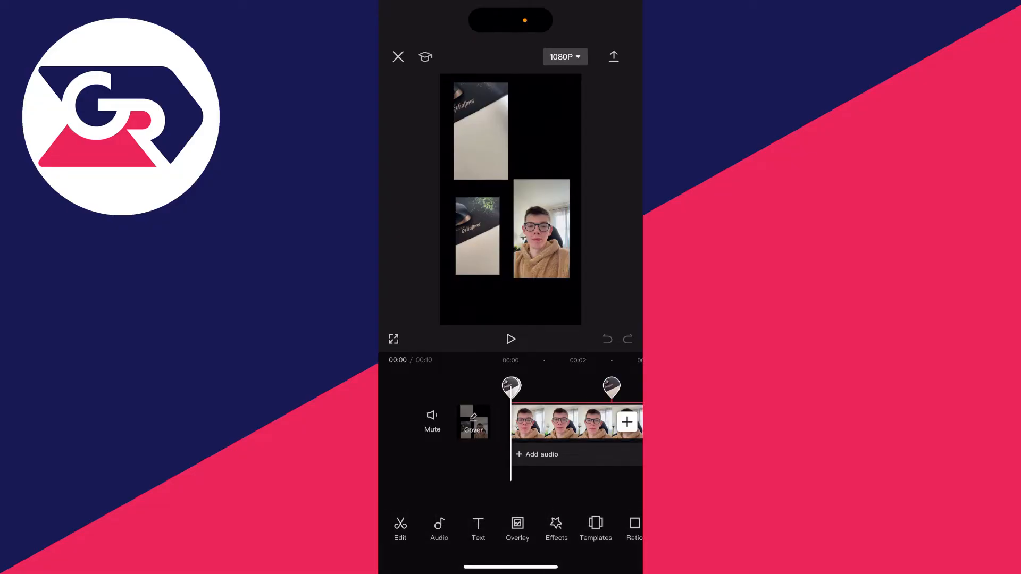
scroll("left", 3)
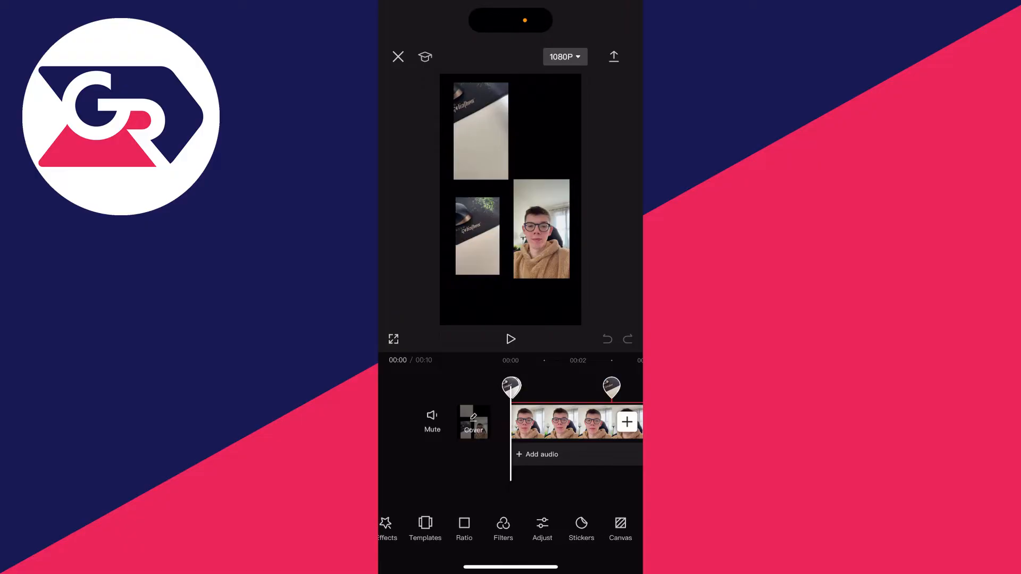
left_click(620, 529)
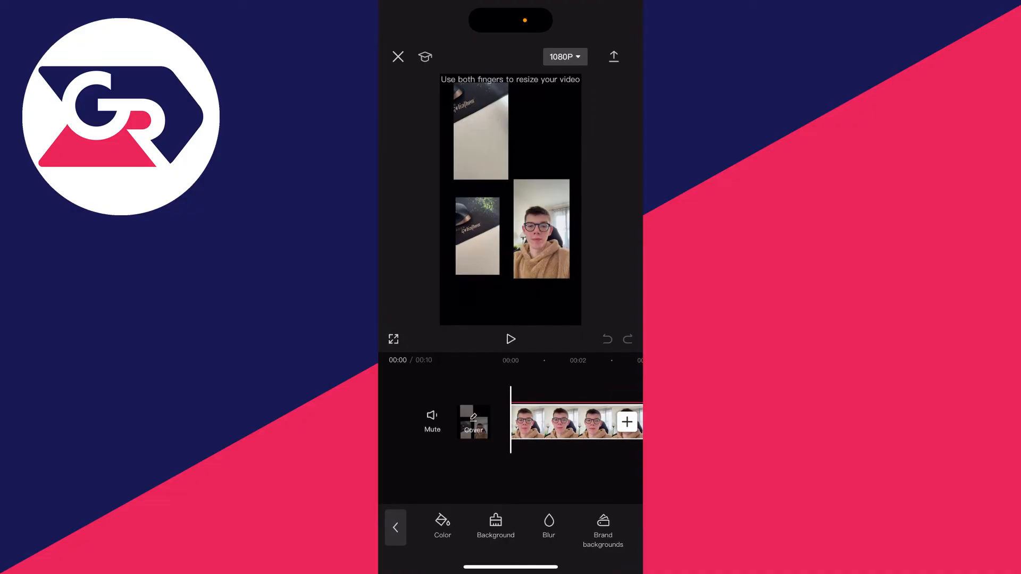
left_click(443, 523)
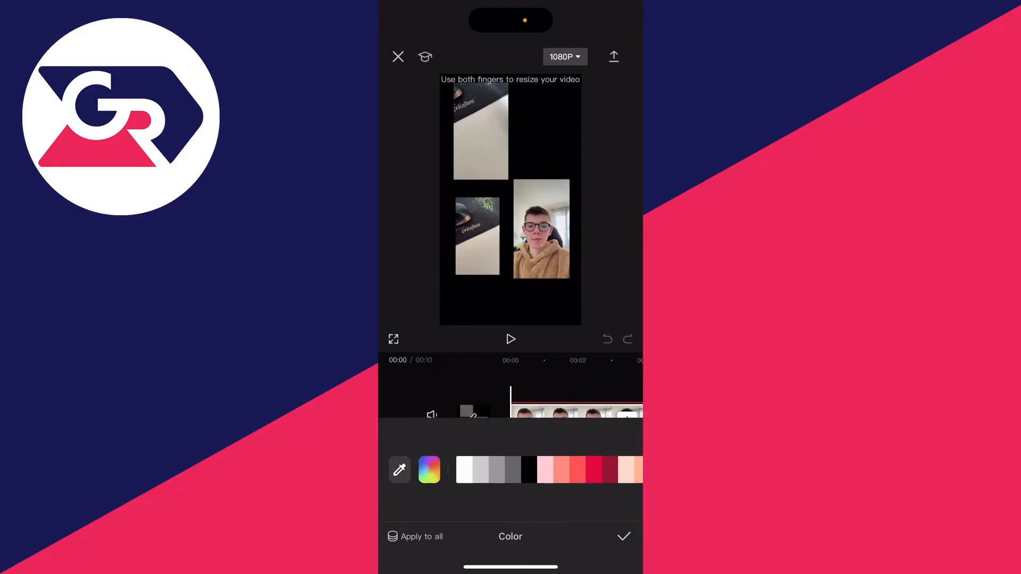
Pick a light blue from the full colour spectrum for the canvas.
left_click(429, 470)
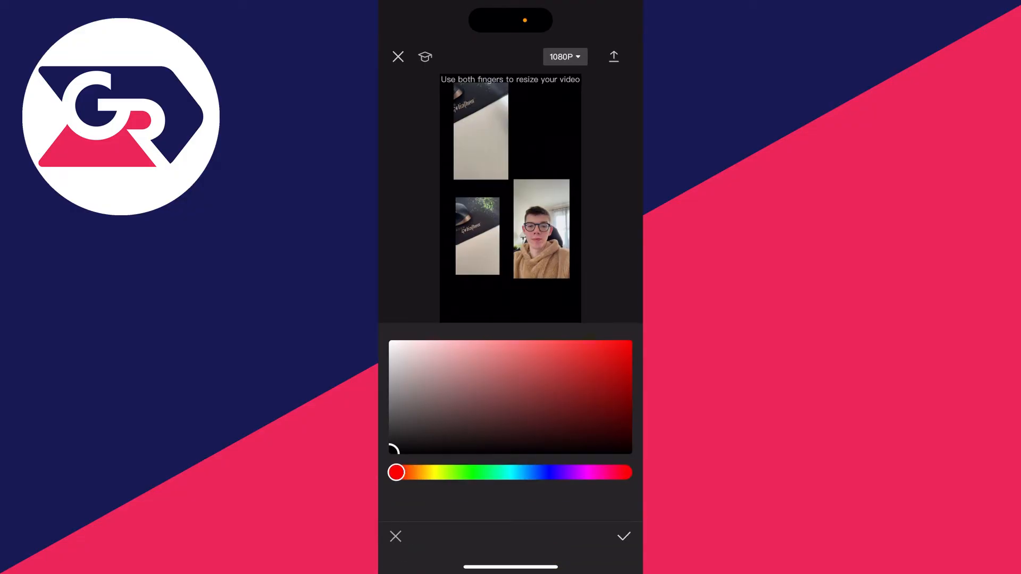
left_click_drag(396, 472, 548, 472)
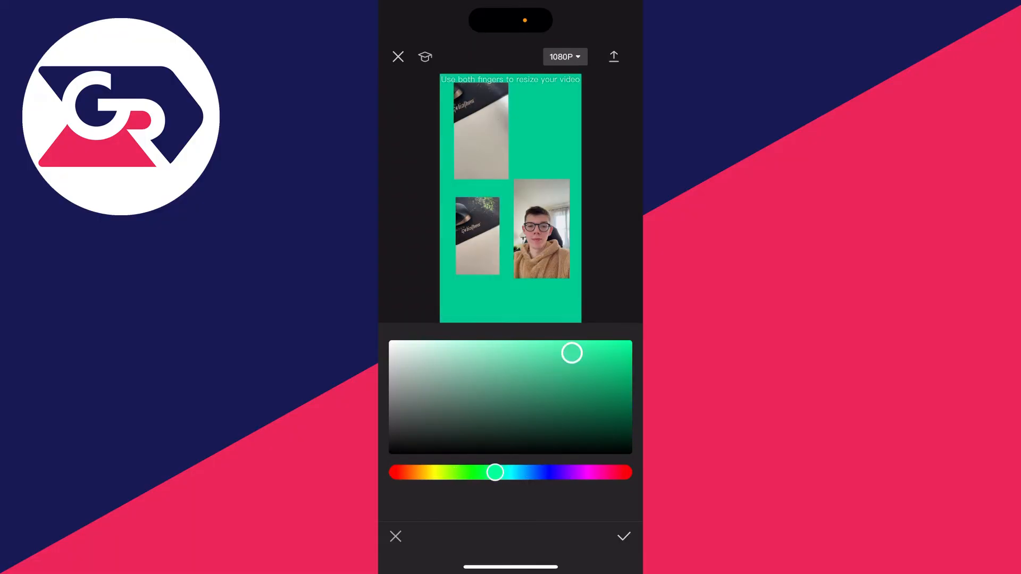
left_click_drag(495, 472, 550, 473)
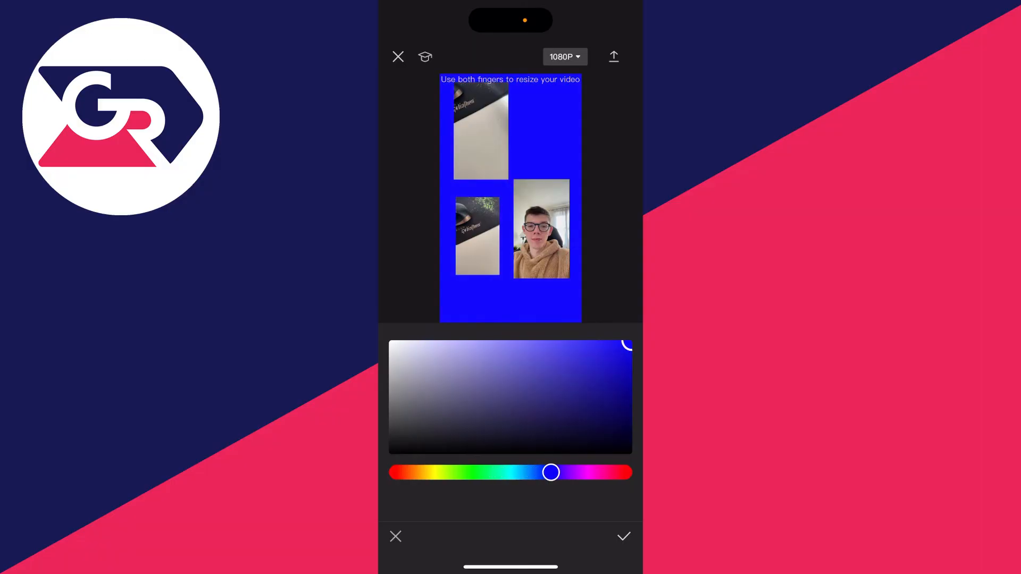
left_click_drag(550, 472, 521, 472)
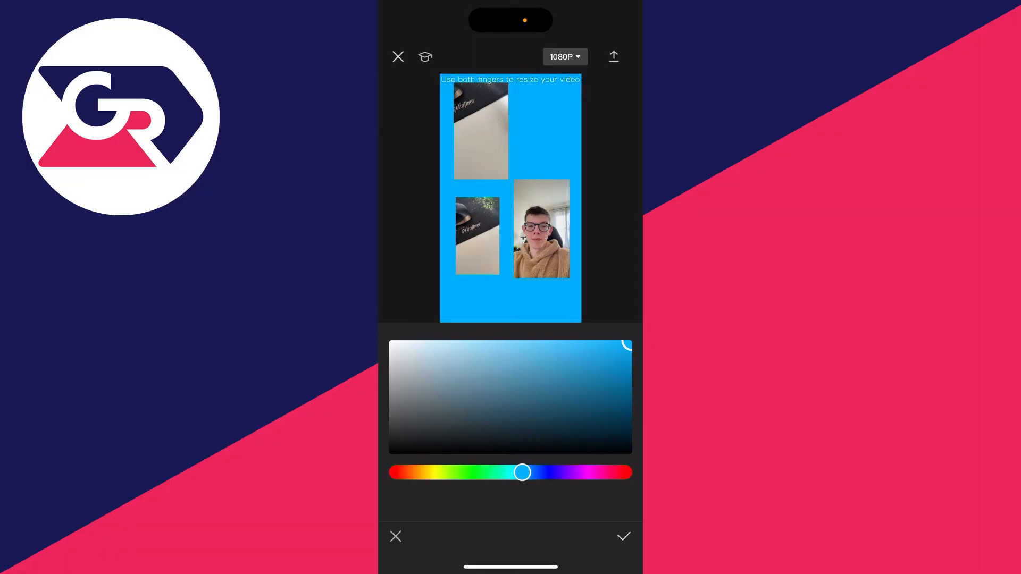
Confirm the light blue canvas colour and move on to the Background options.
left_click(623, 536)
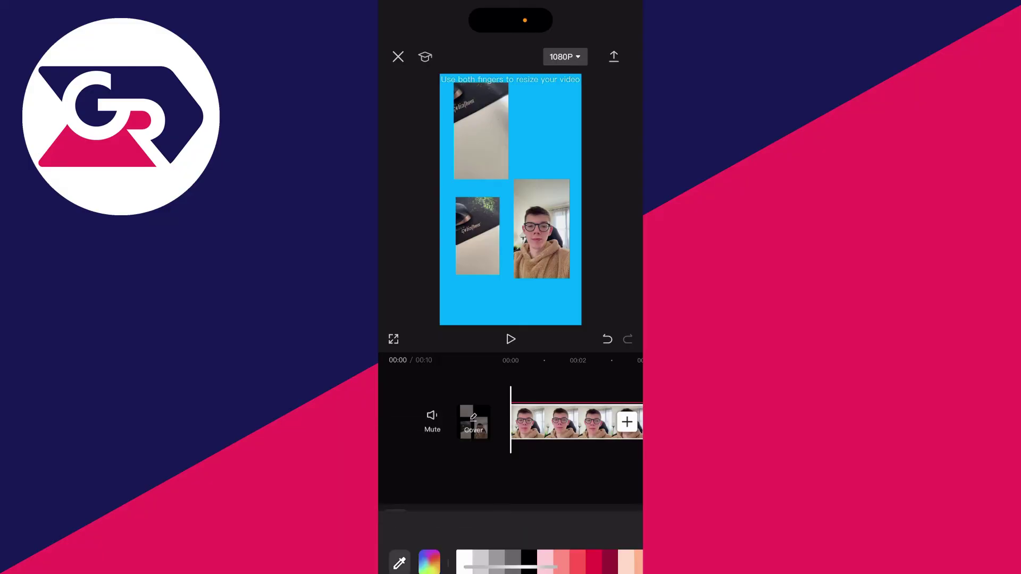
left_click(511, 340)
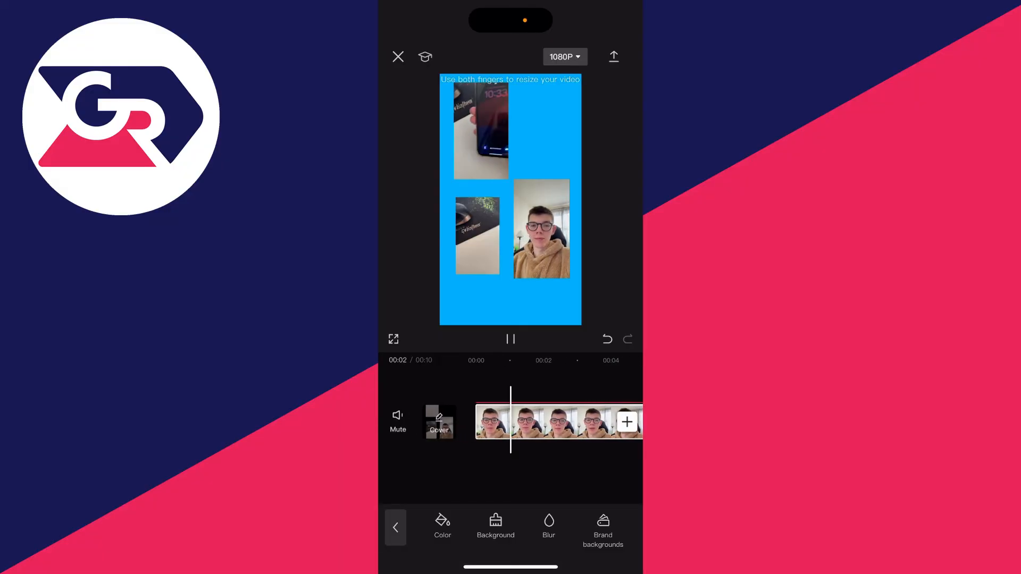
left_click(510, 339)
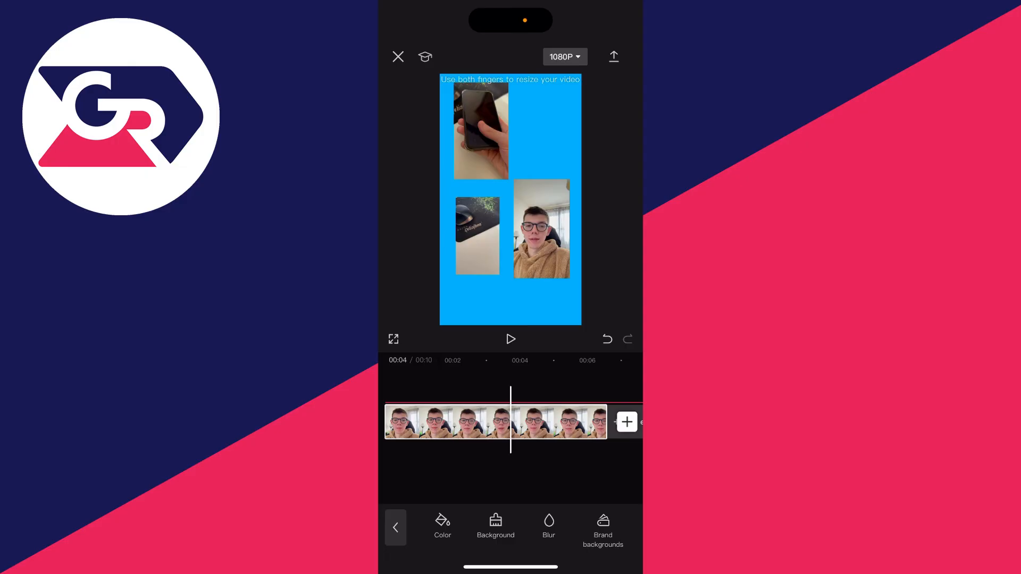
left_click(495, 525)
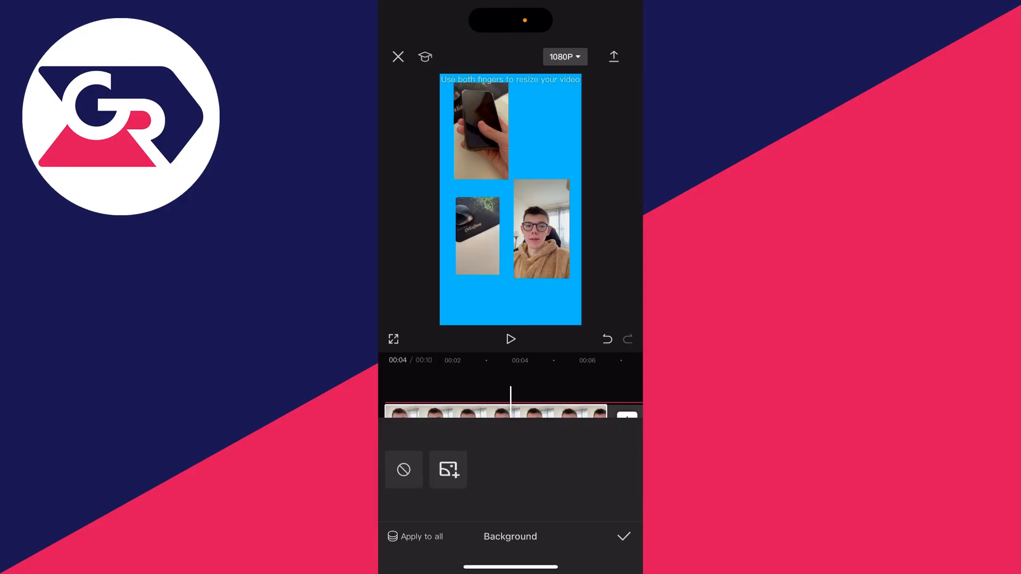